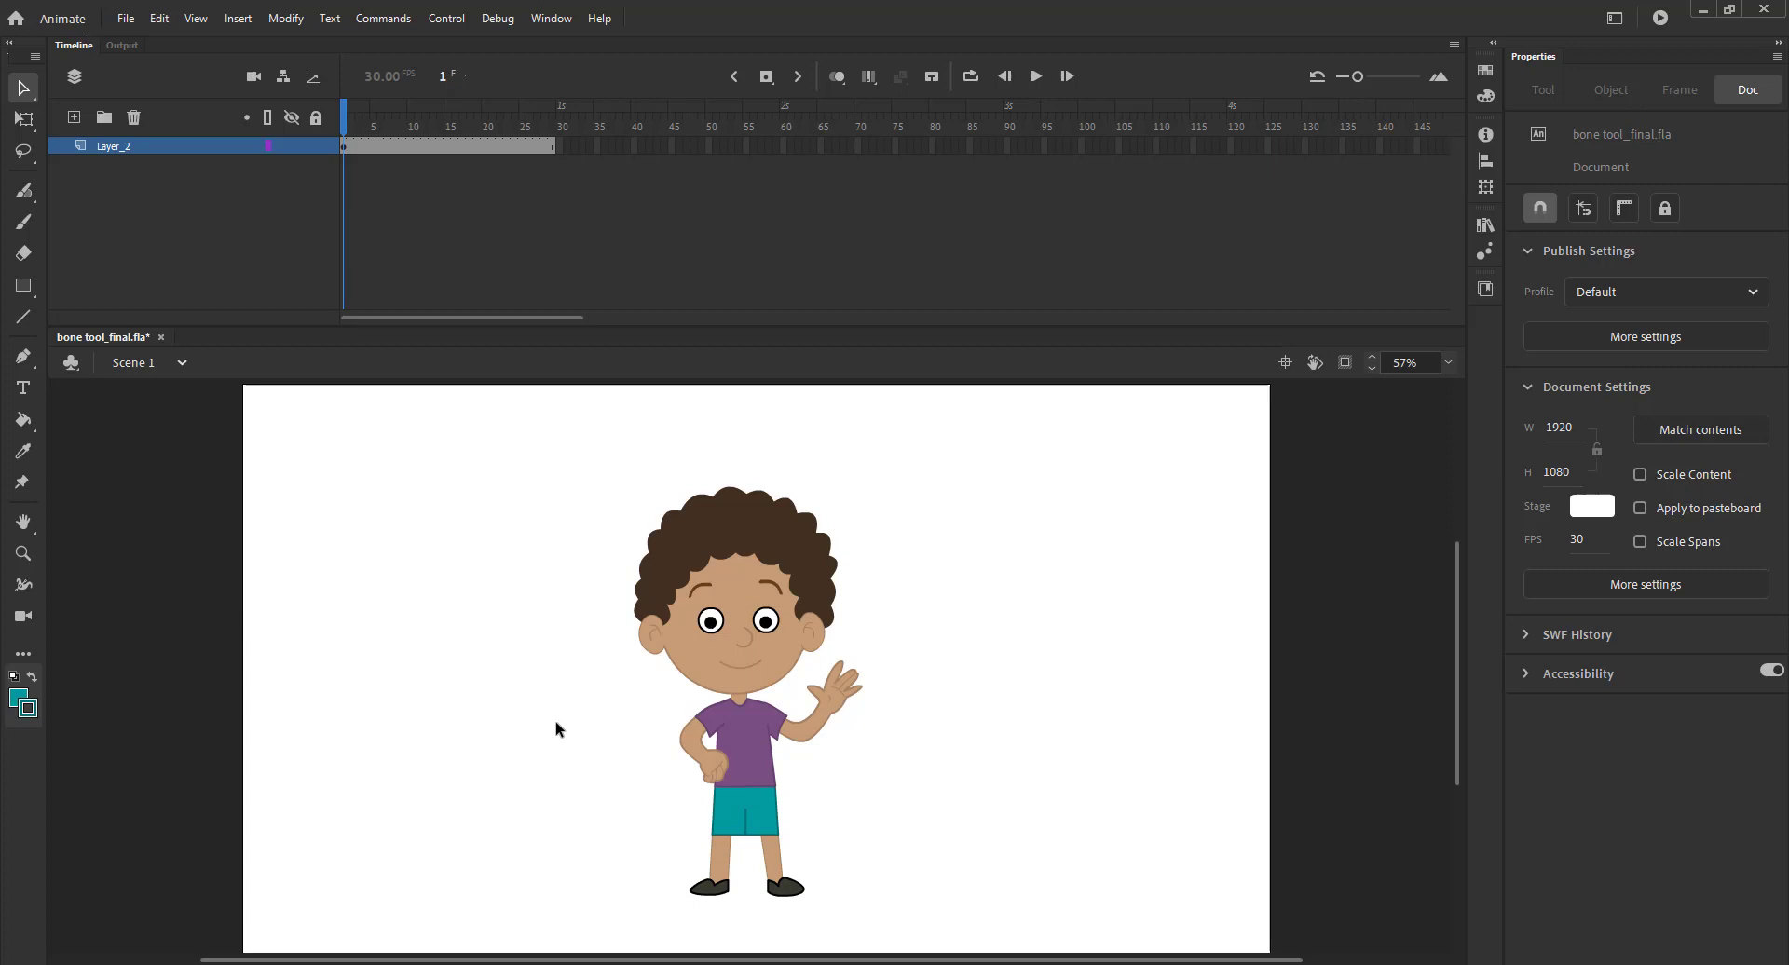
- Select the boy character on the stage and double-click into its symbol
left_click(752, 680)
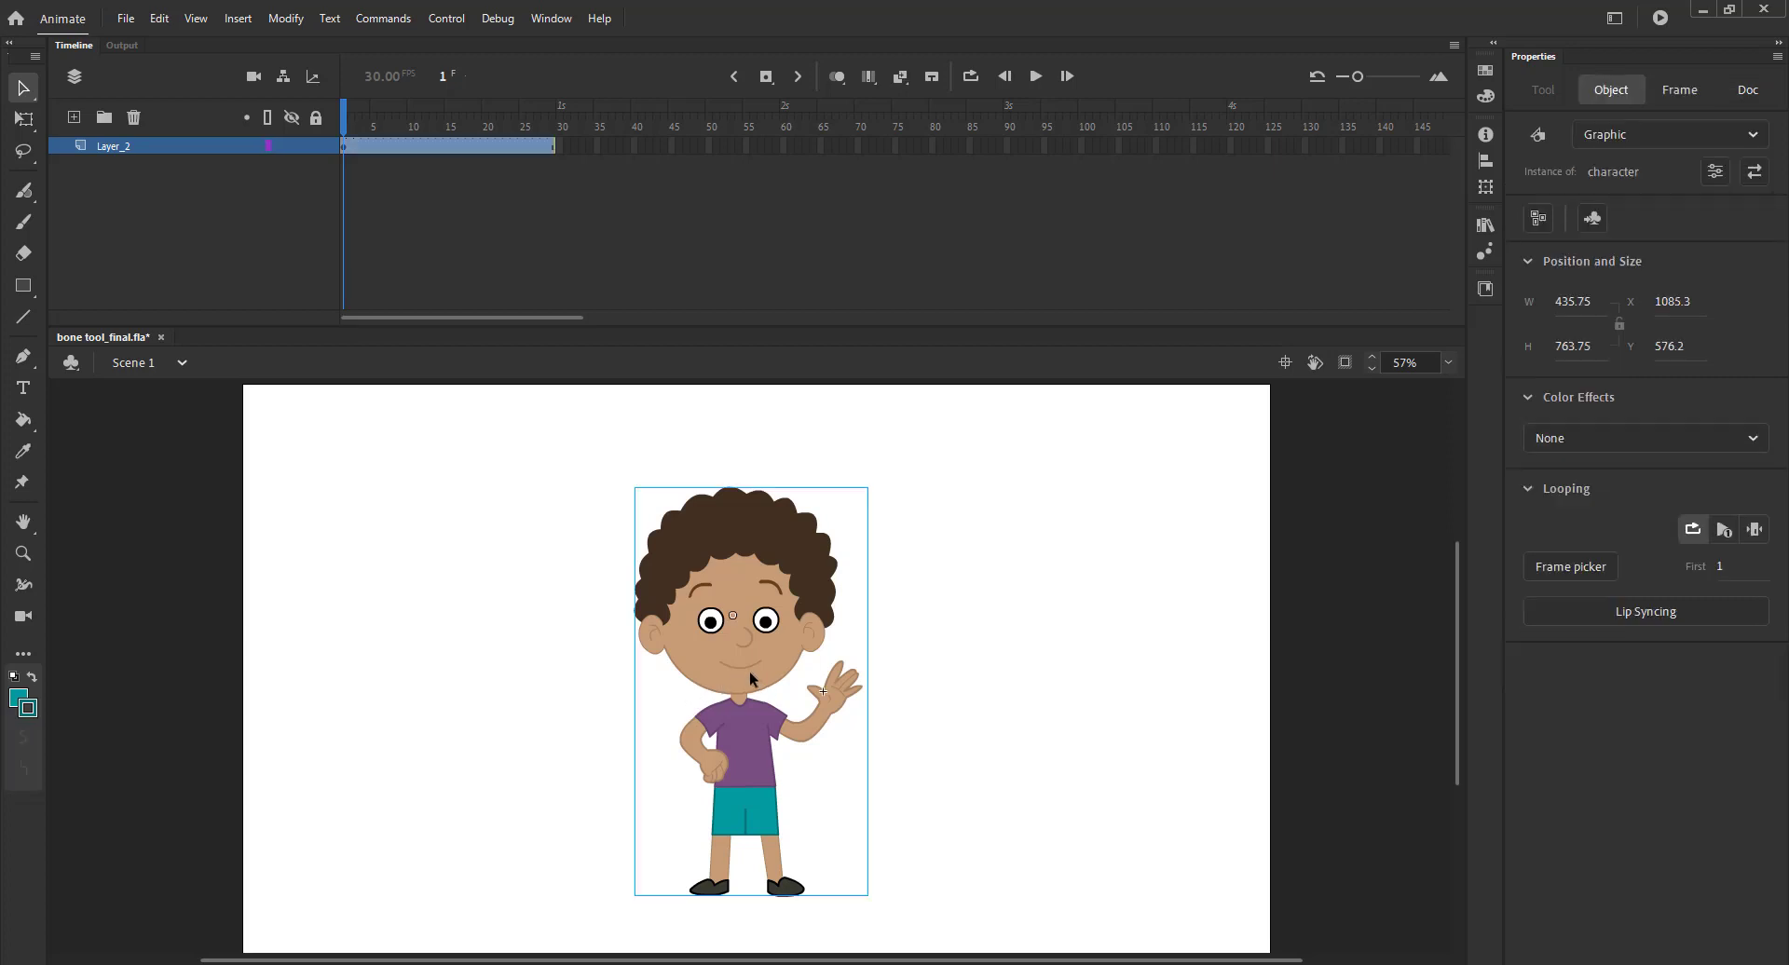
double_click(751, 674)
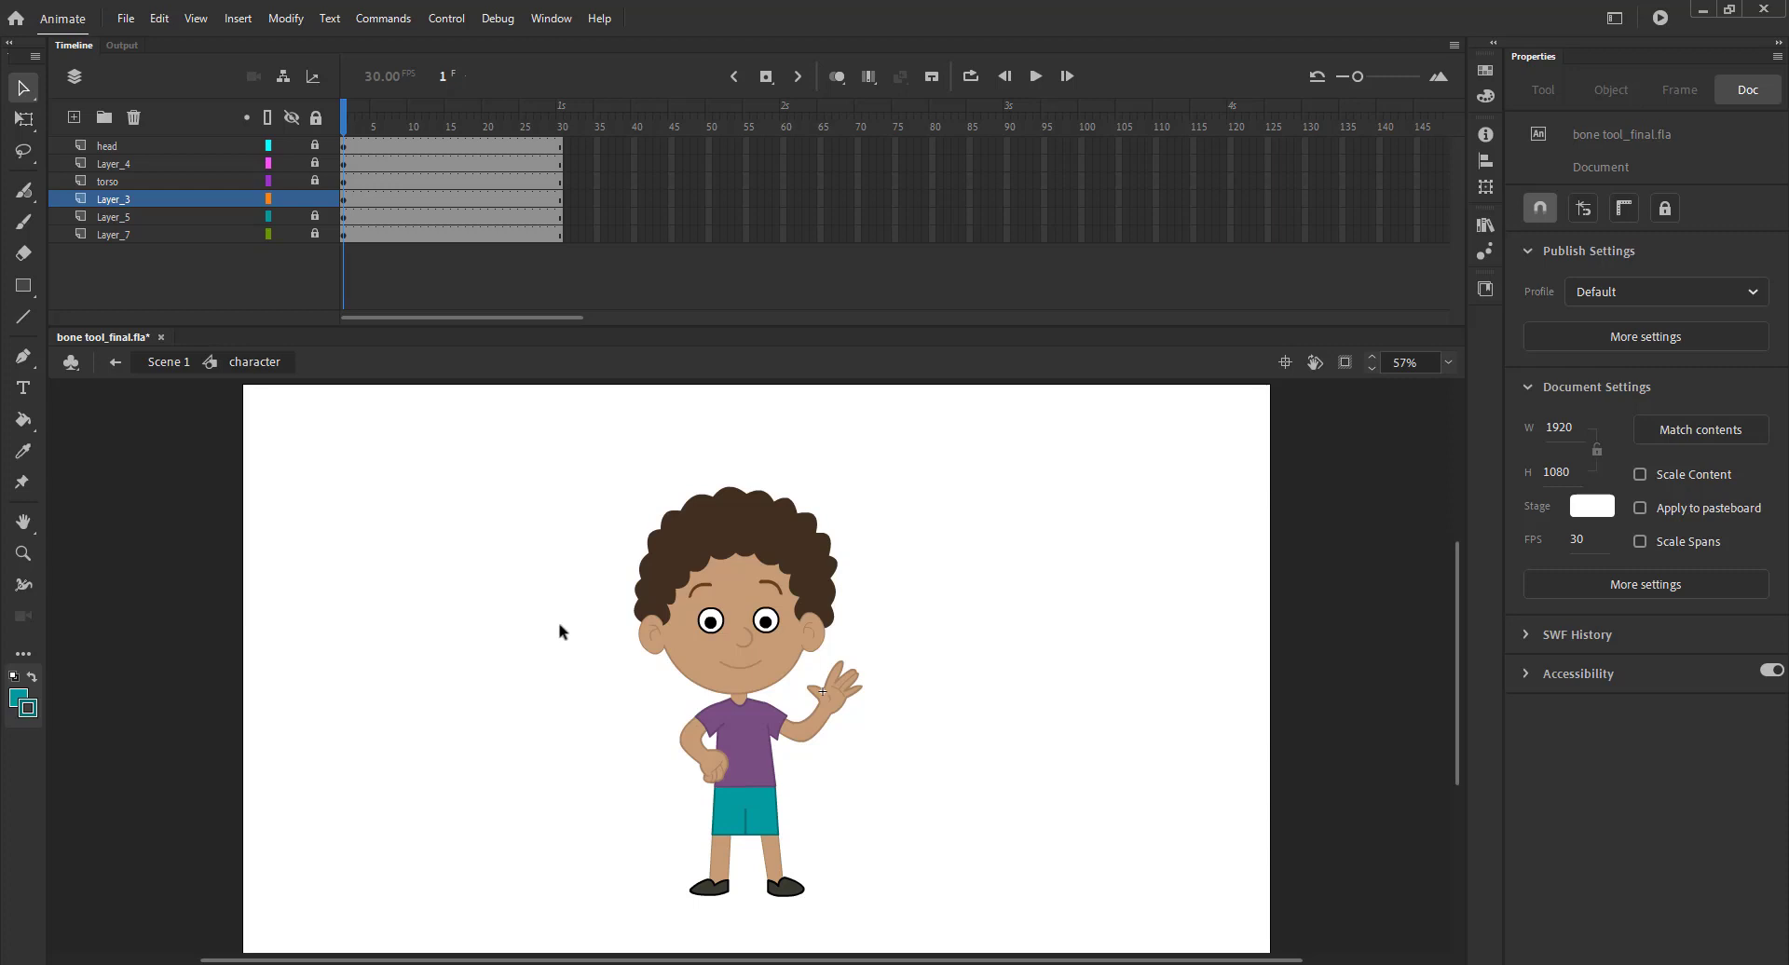
- Open the hand_left arm symbol and show the Drag and drop tools panel
double_click(822, 692)
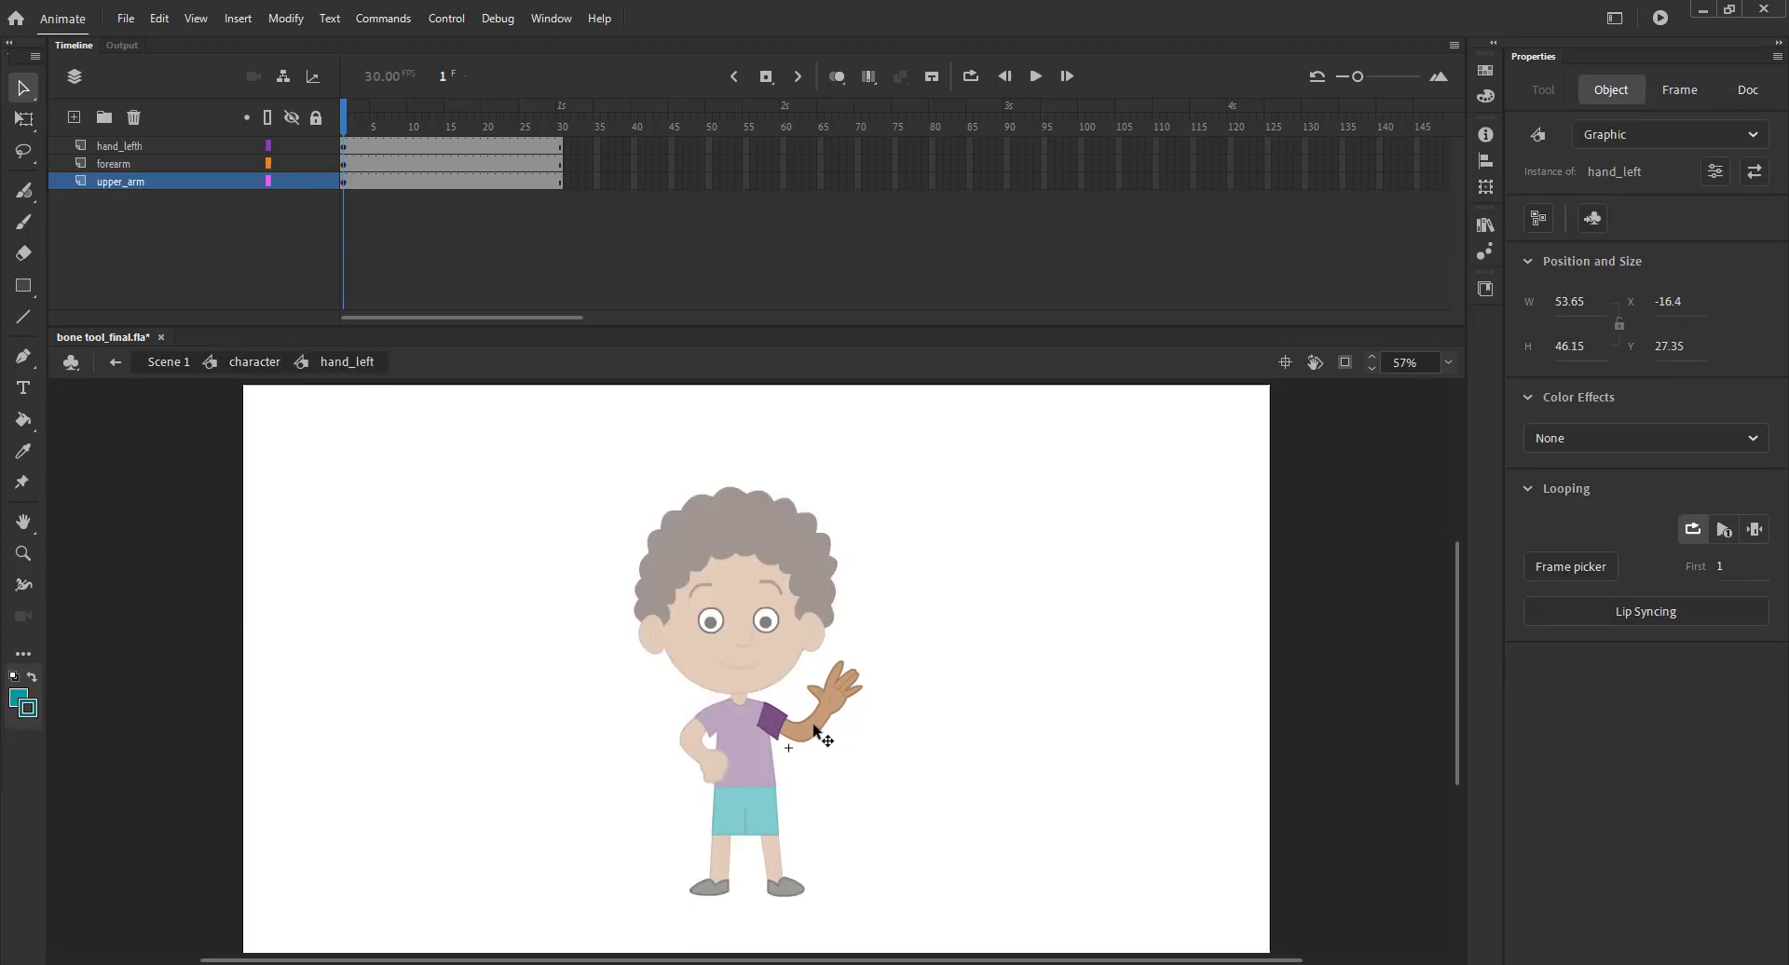
left_click(1748, 90)
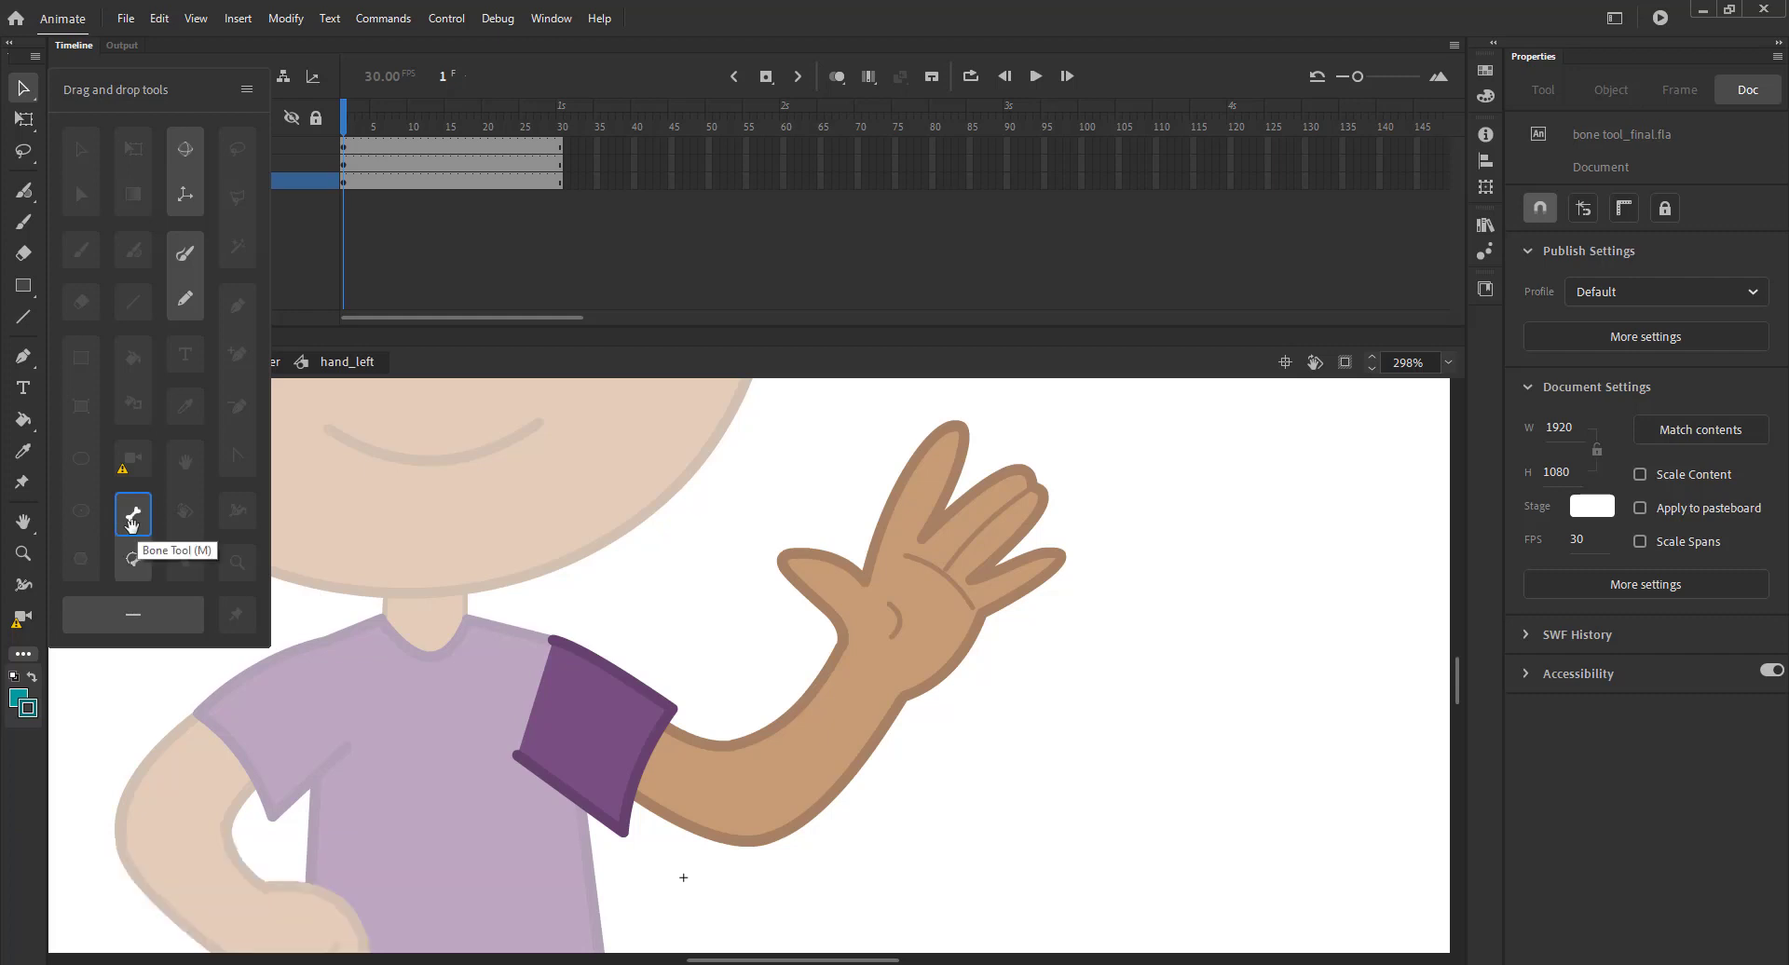
mouse_move(372, 580)
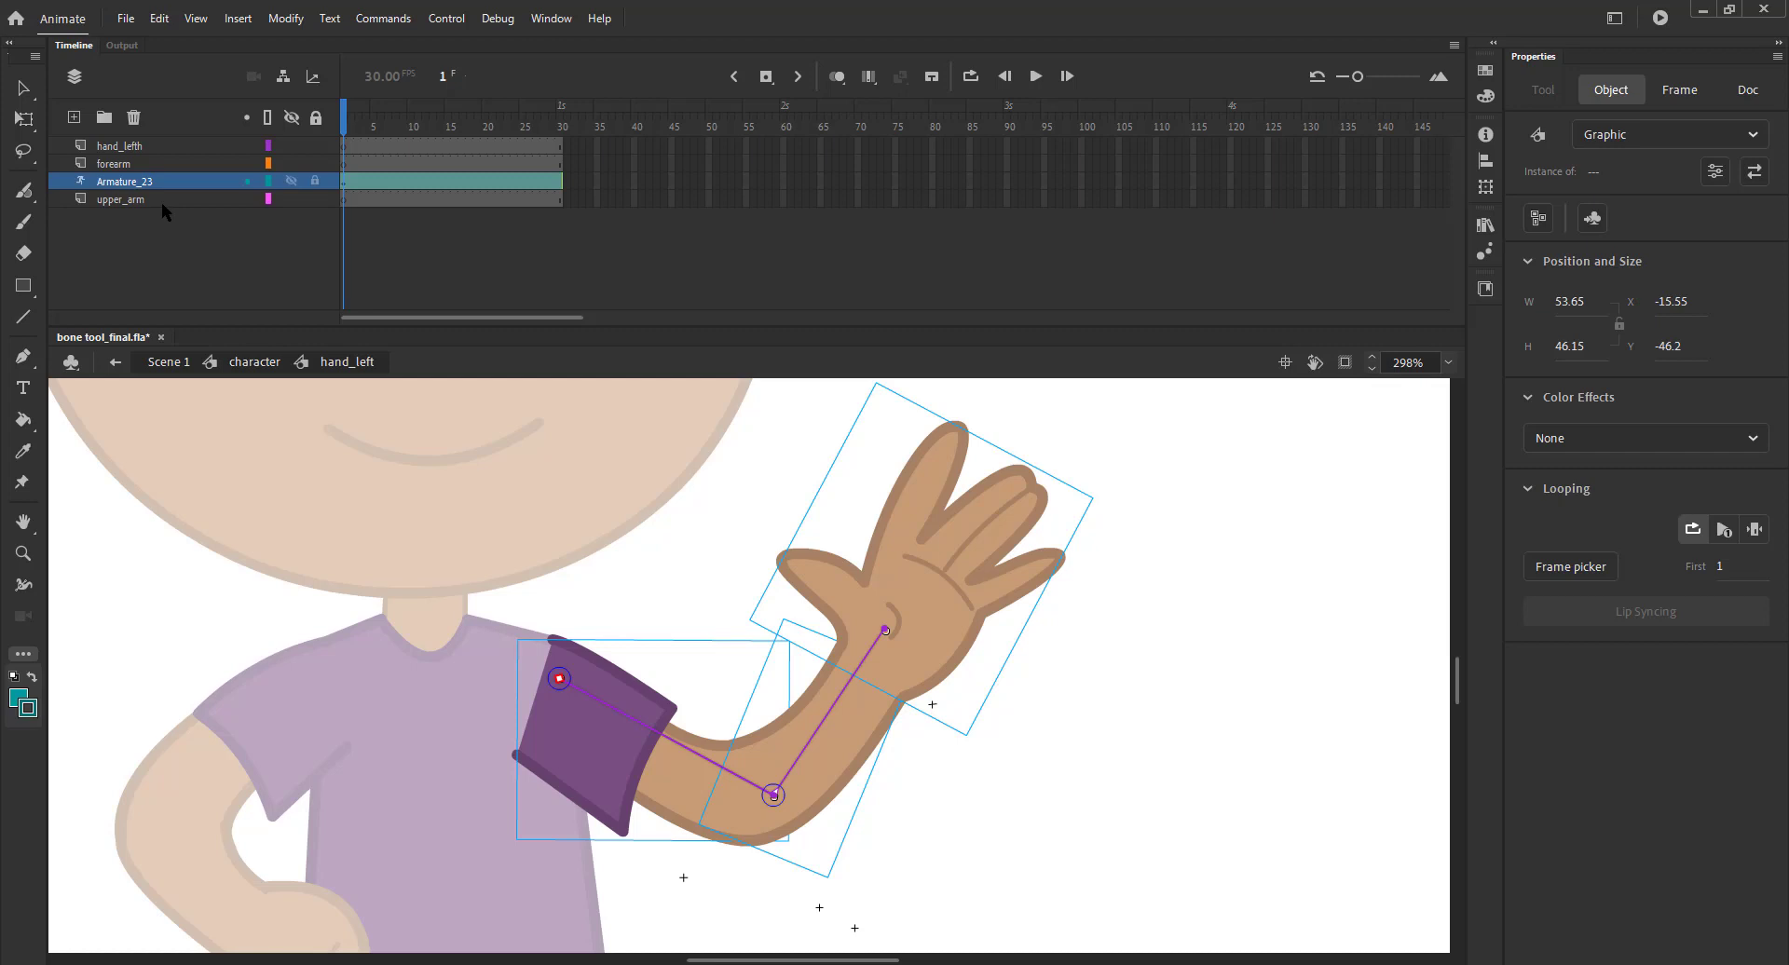
- Select the frames of the new Armature_23 layer in the timeline
left_click(1678, 90)
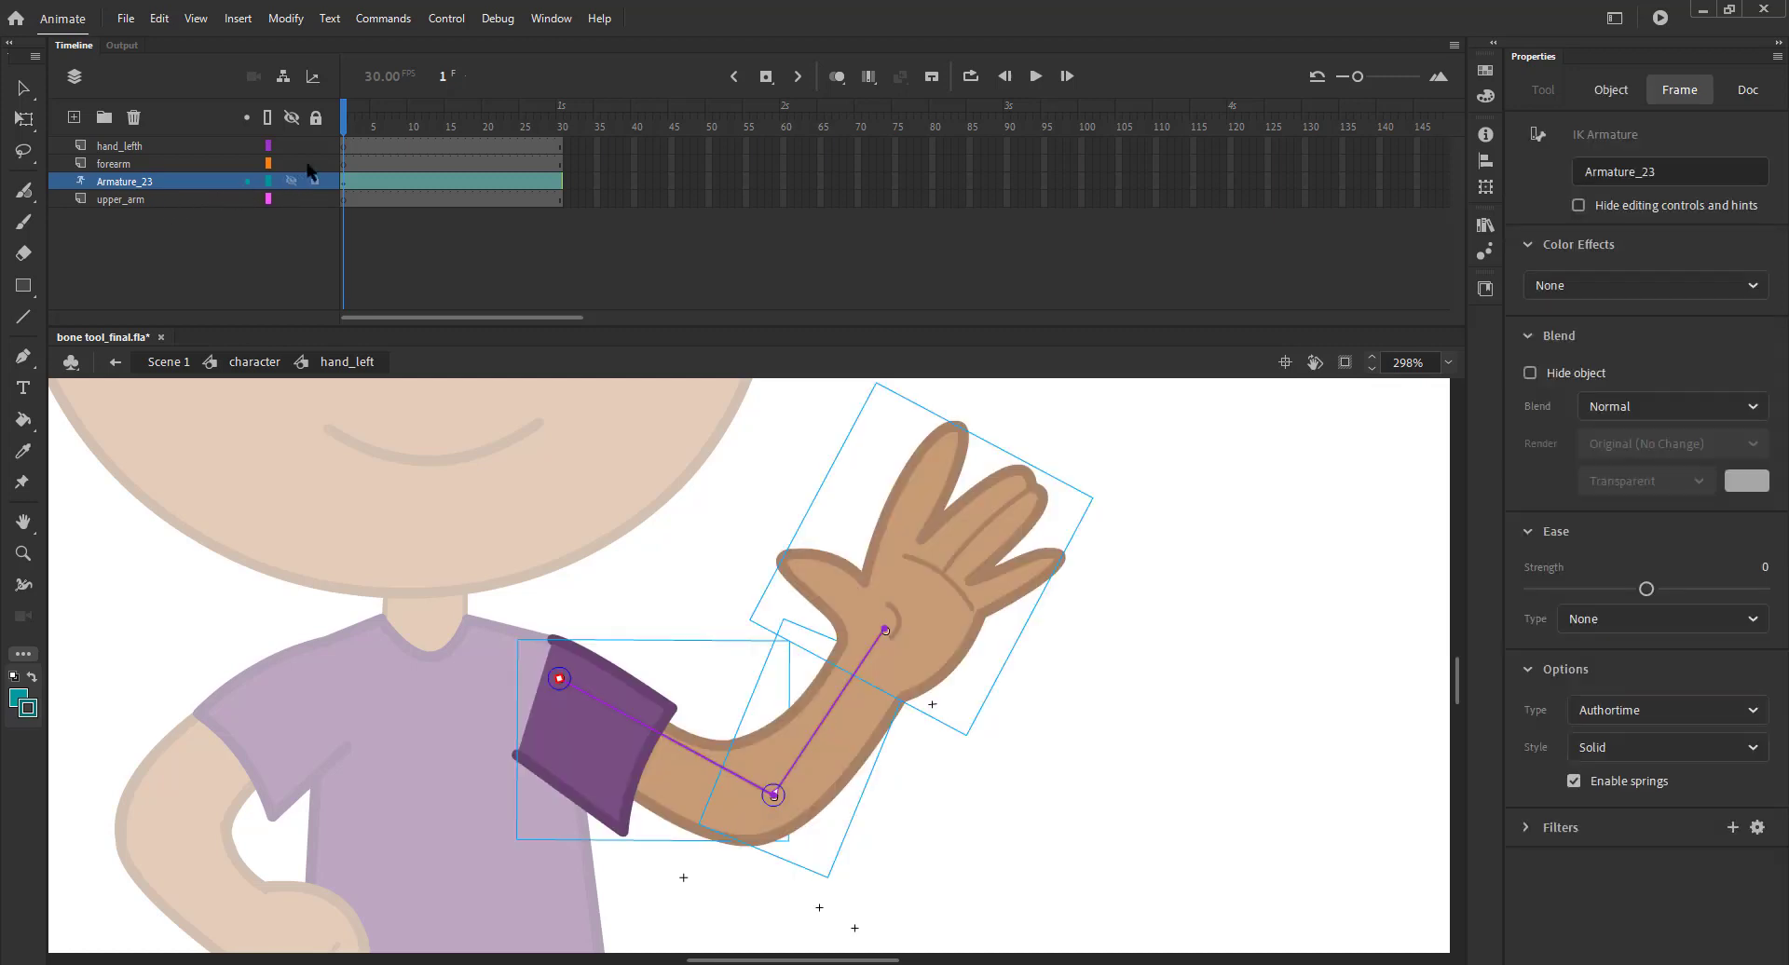
left_click(1747, 89)
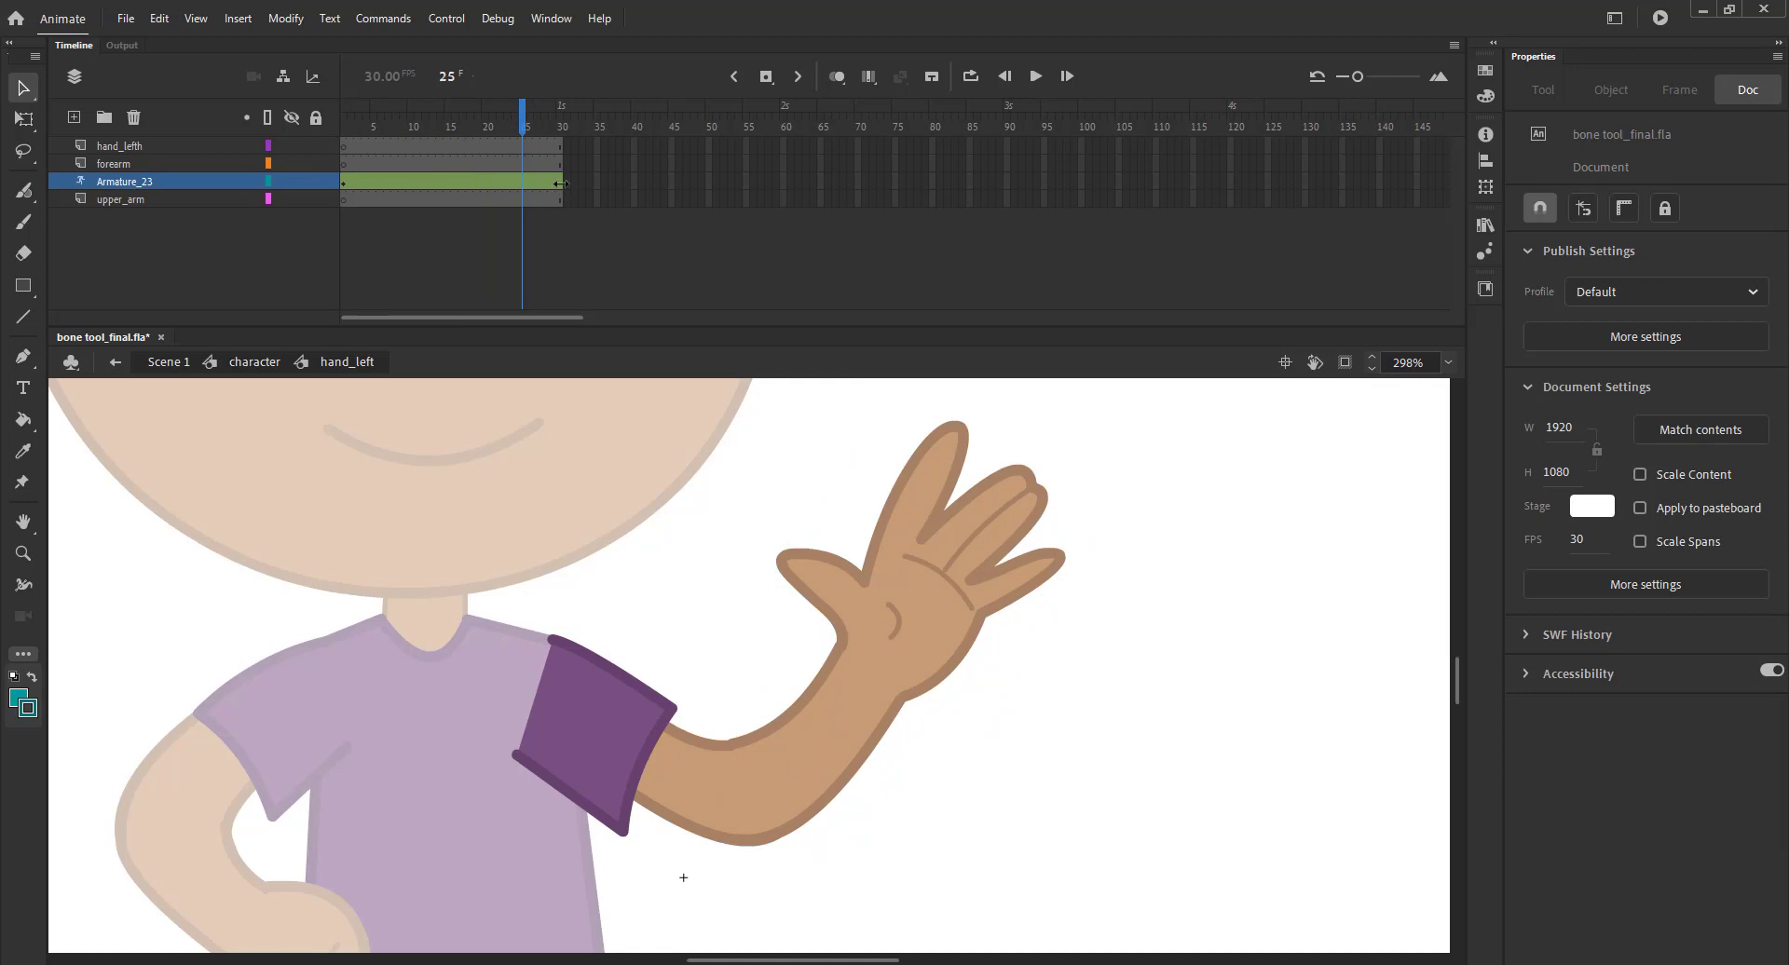
- Remove frames 21–30 from all arm layers with Shift+F5, then go to frame 10
left_click_drag(559, 183, 505, 184)
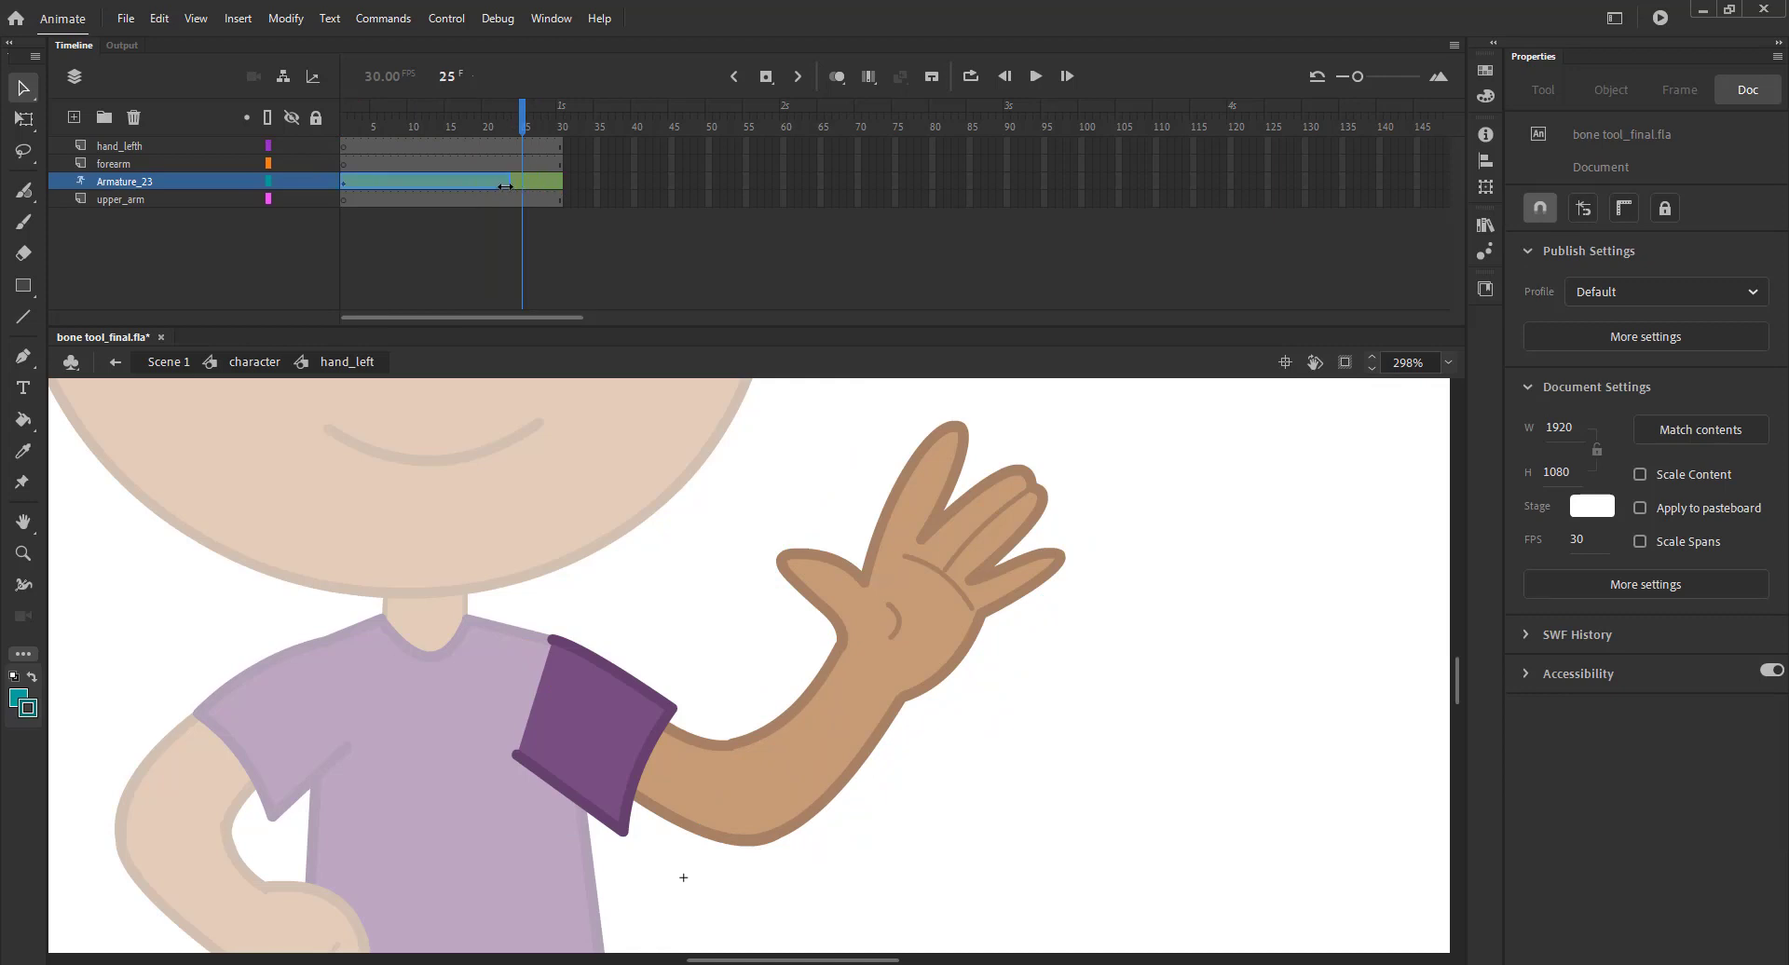
left_click(482, 127)
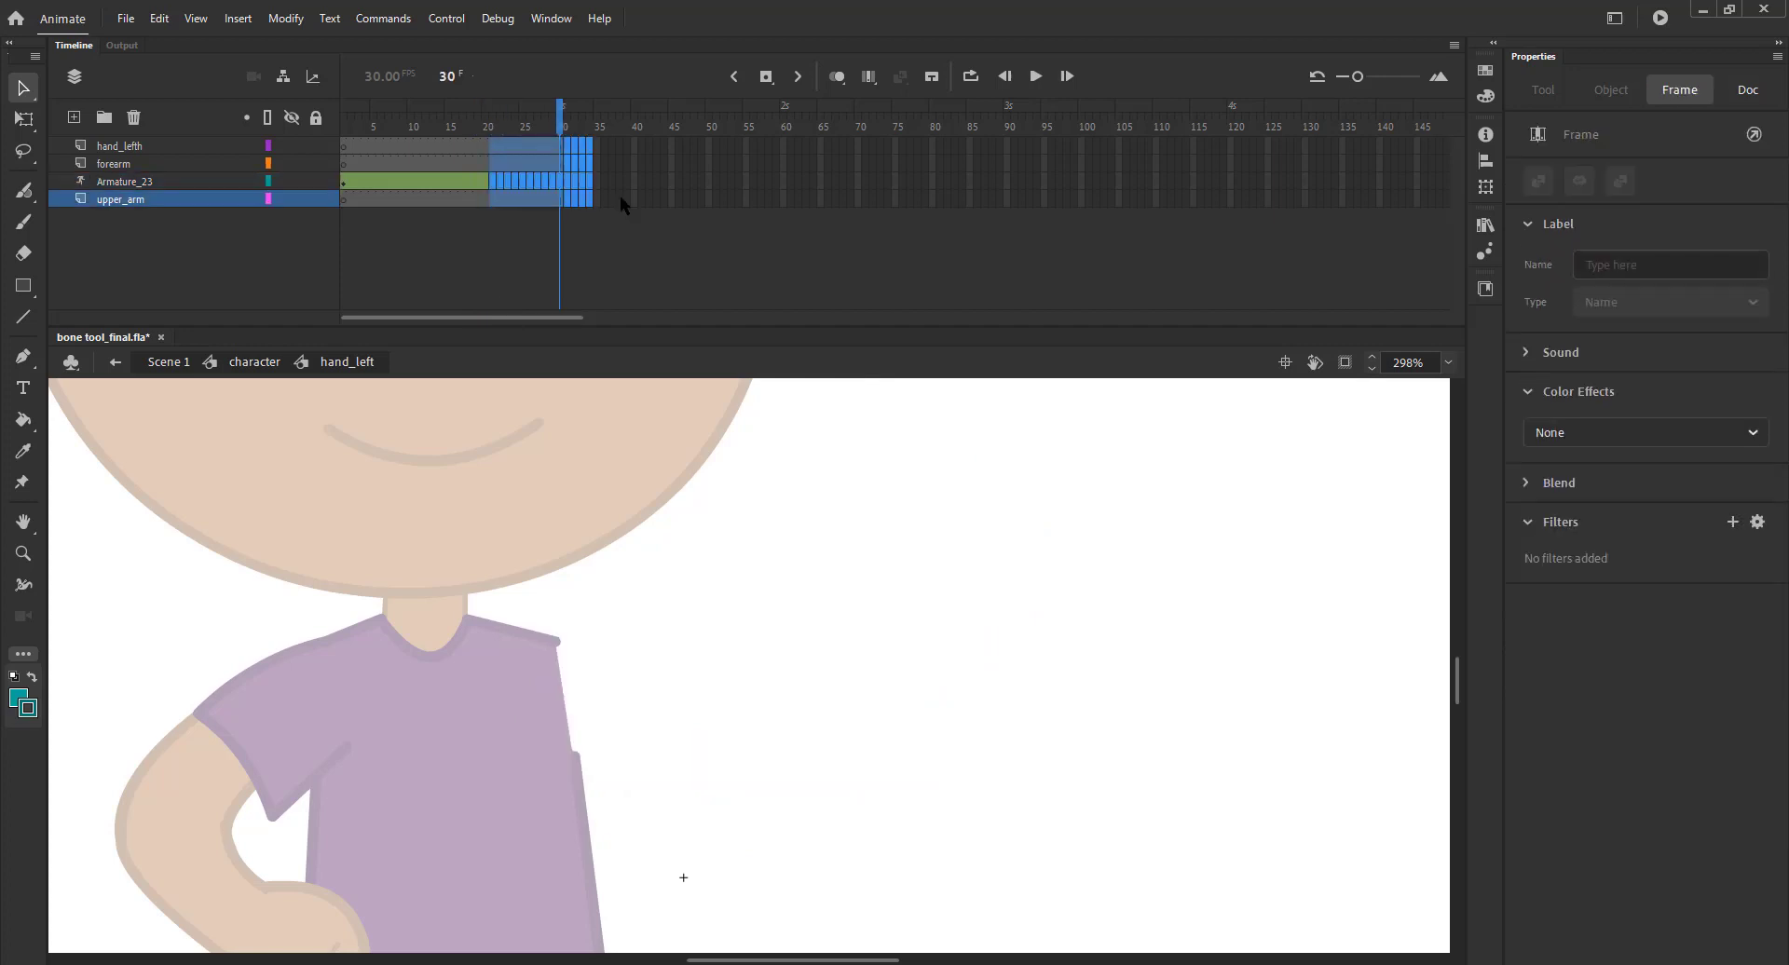
key("shift+f5")
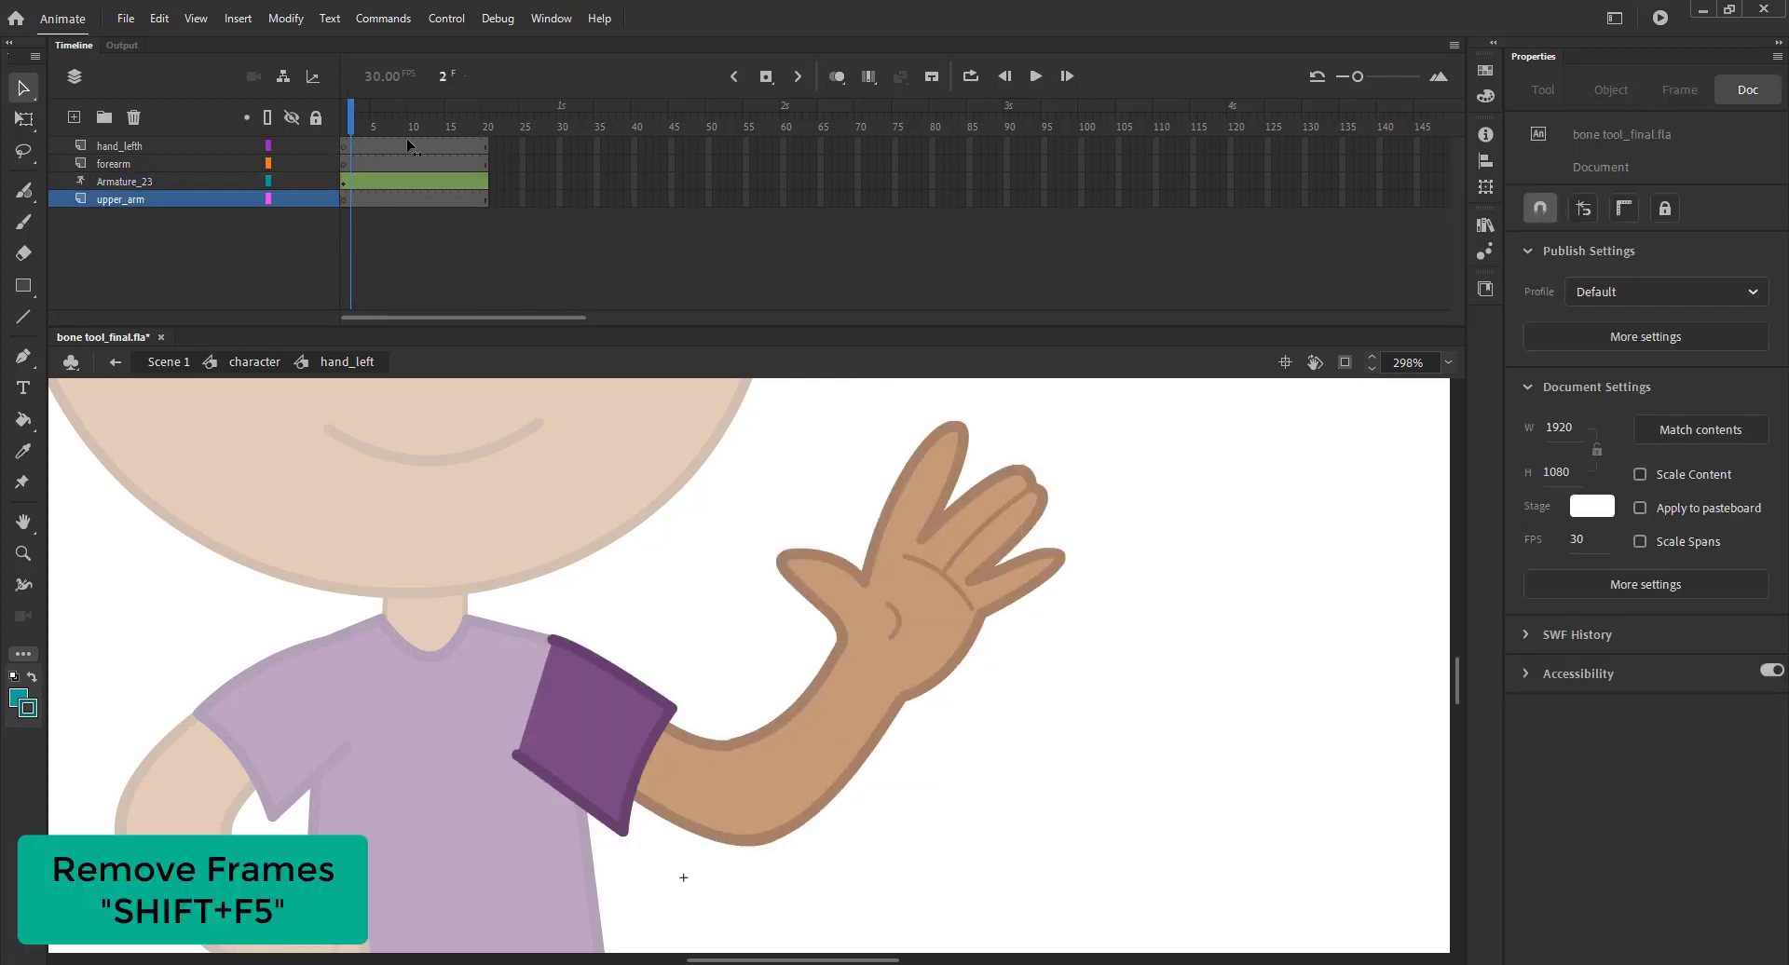
left_click(411, 117)
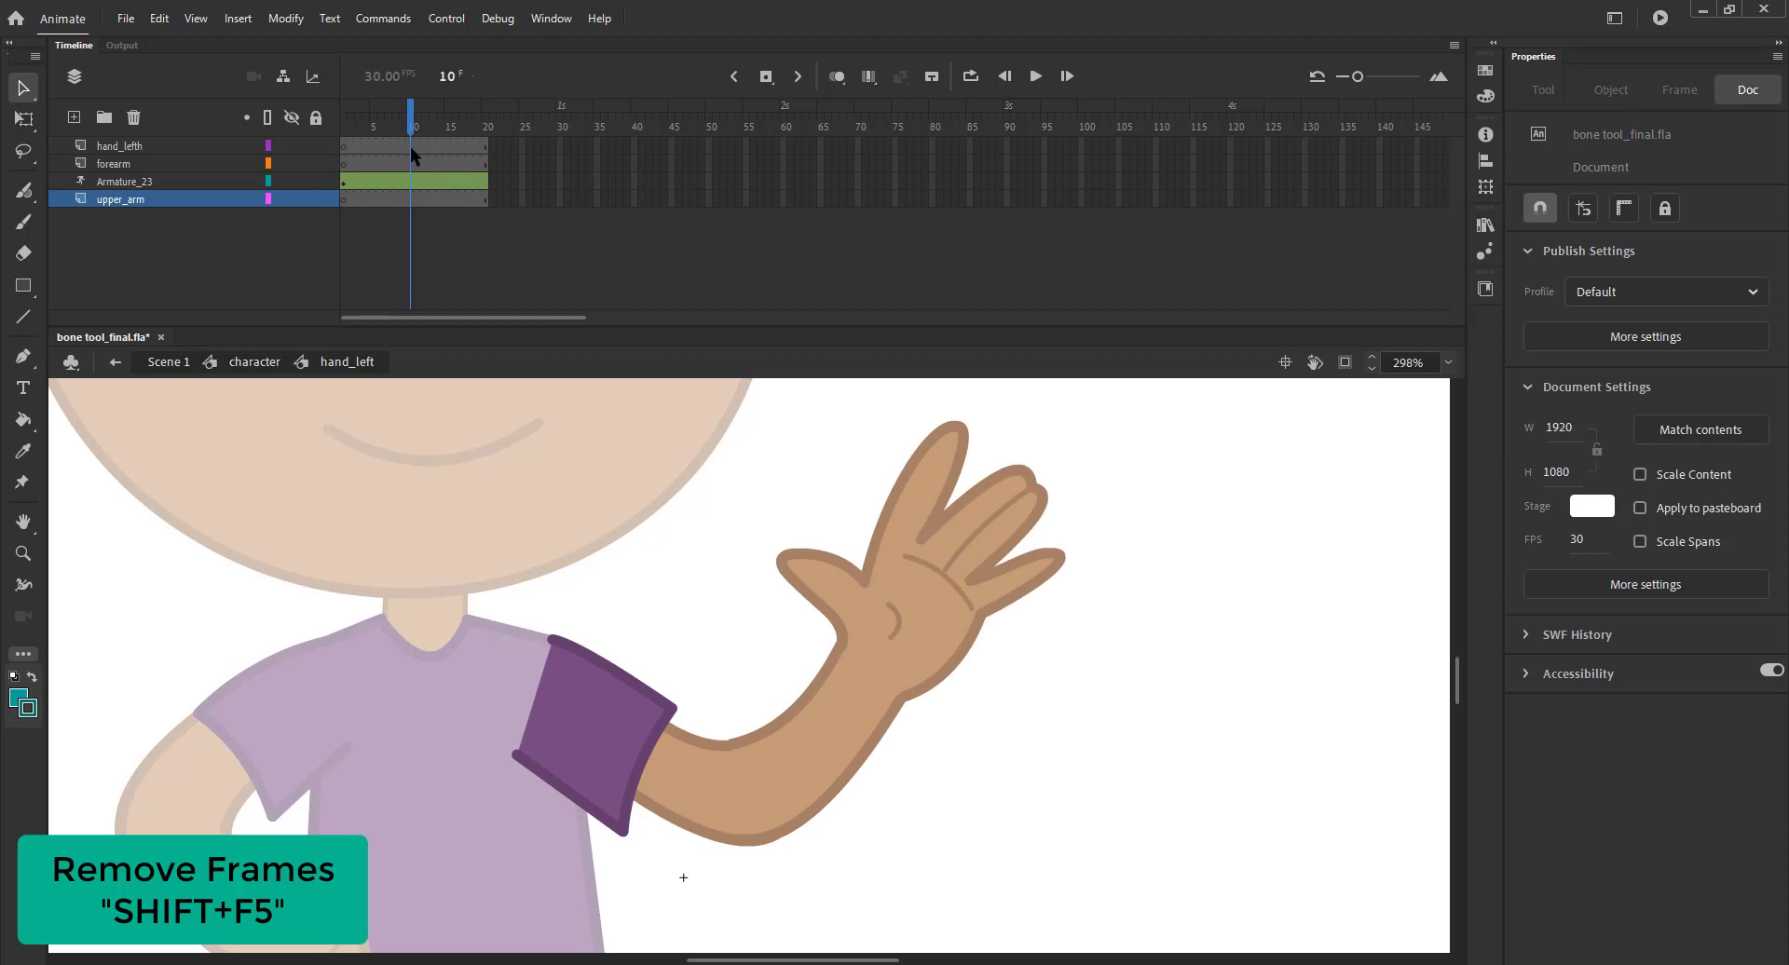
- Pose the arm raised with the hand upright at frame 10, then preview frame 4
left_click(126, 182)
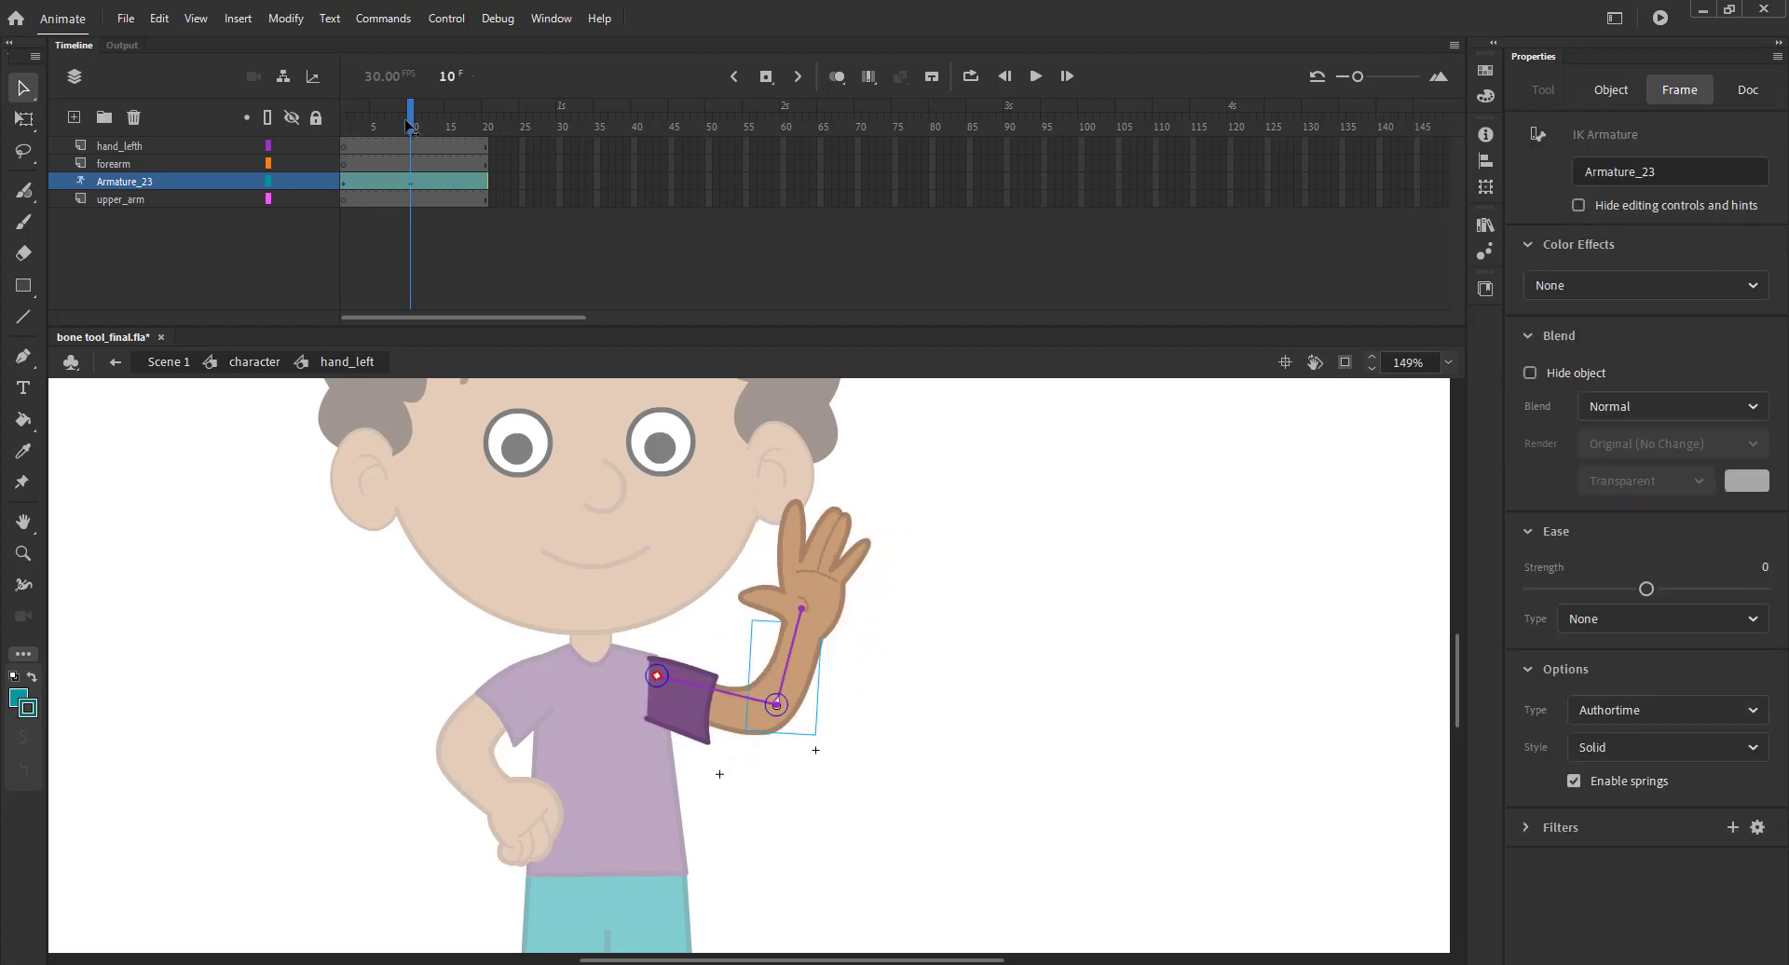
left_click(432, 127)
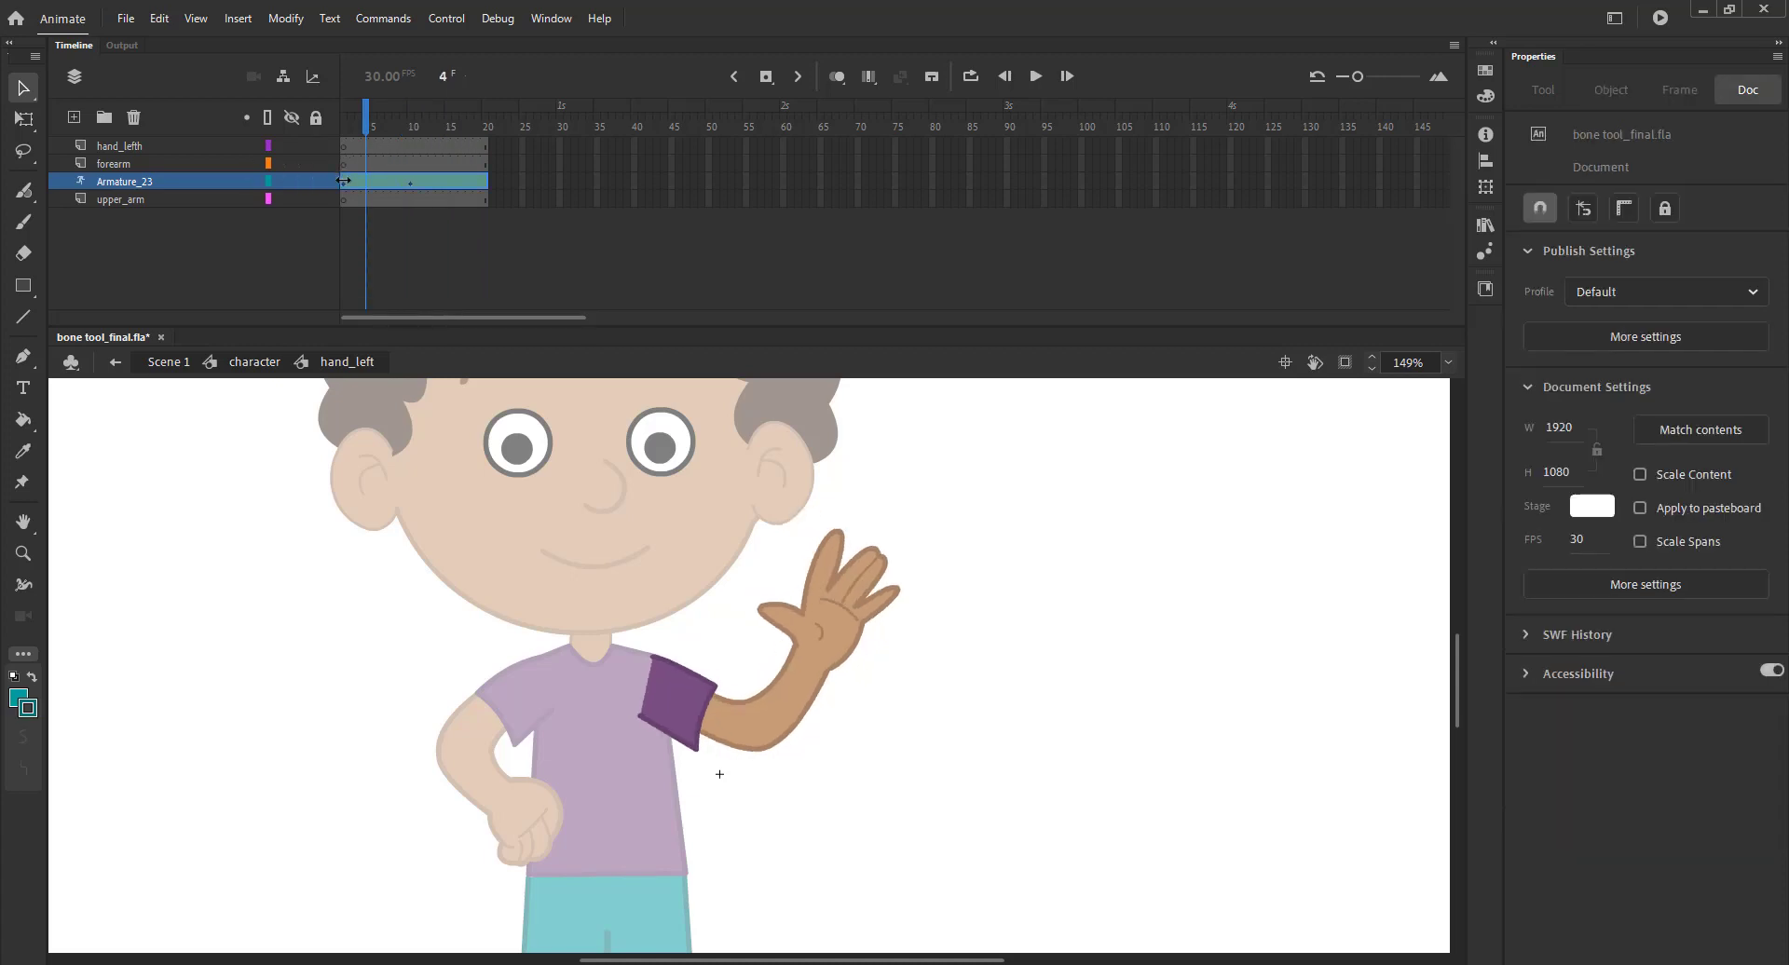
left_click(344, 180)
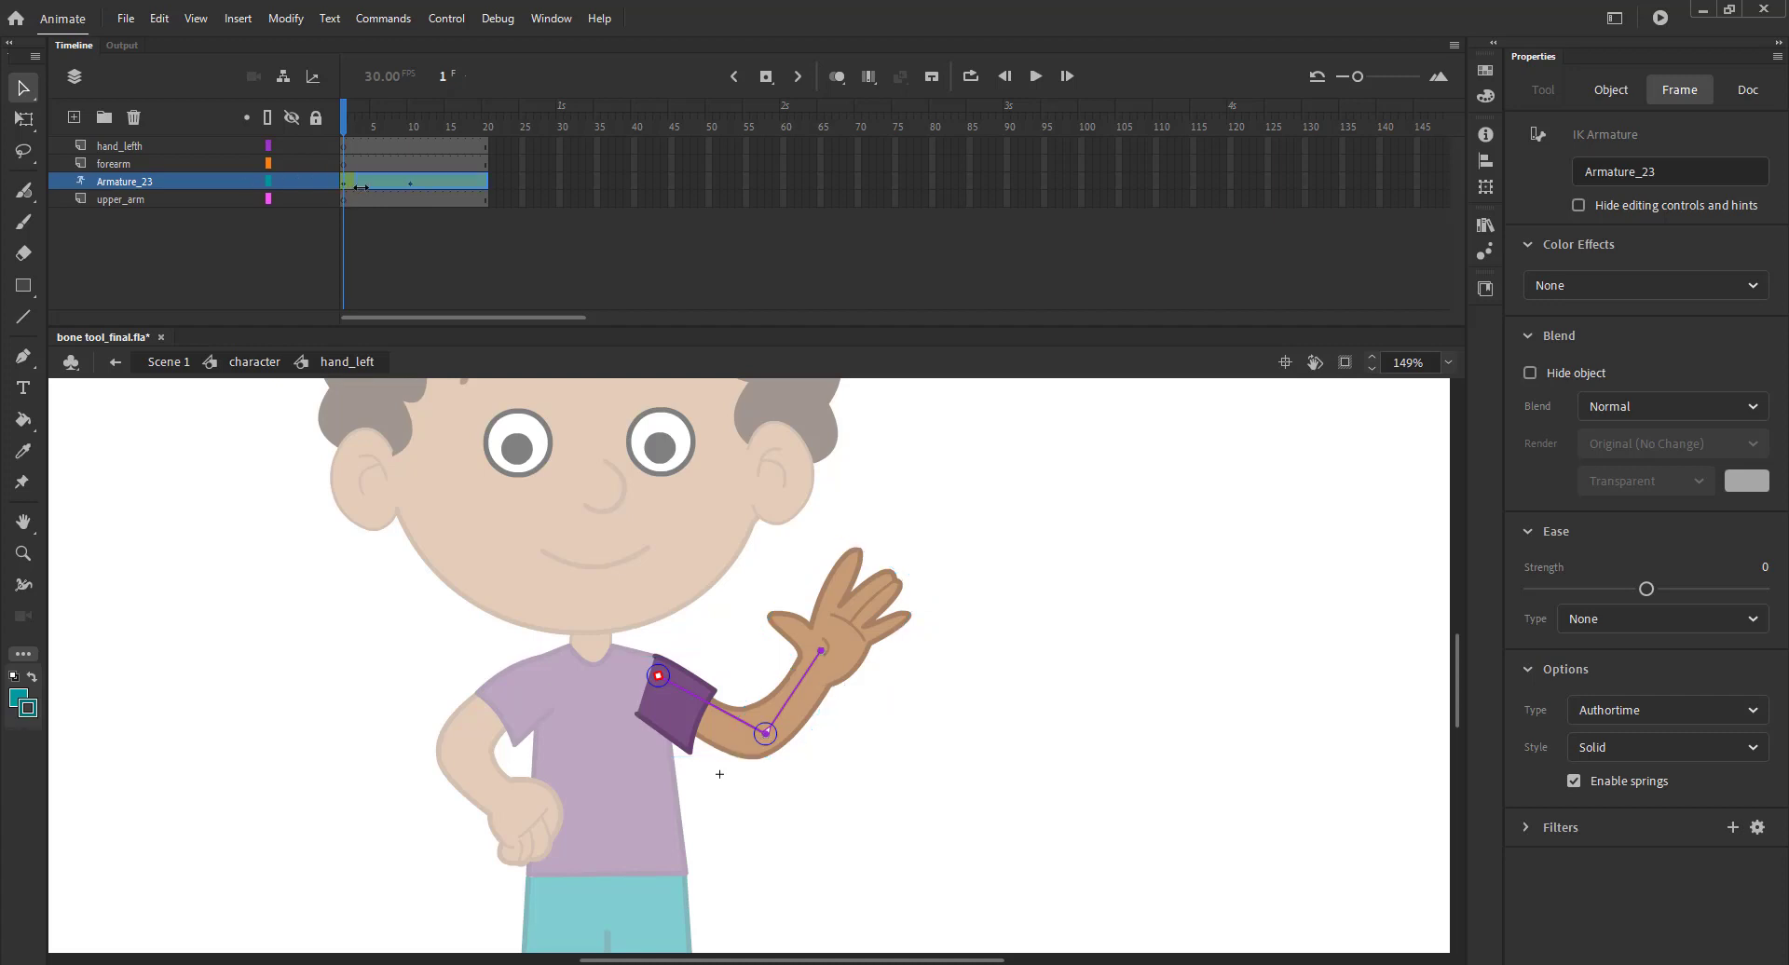
left_click(358, 180)
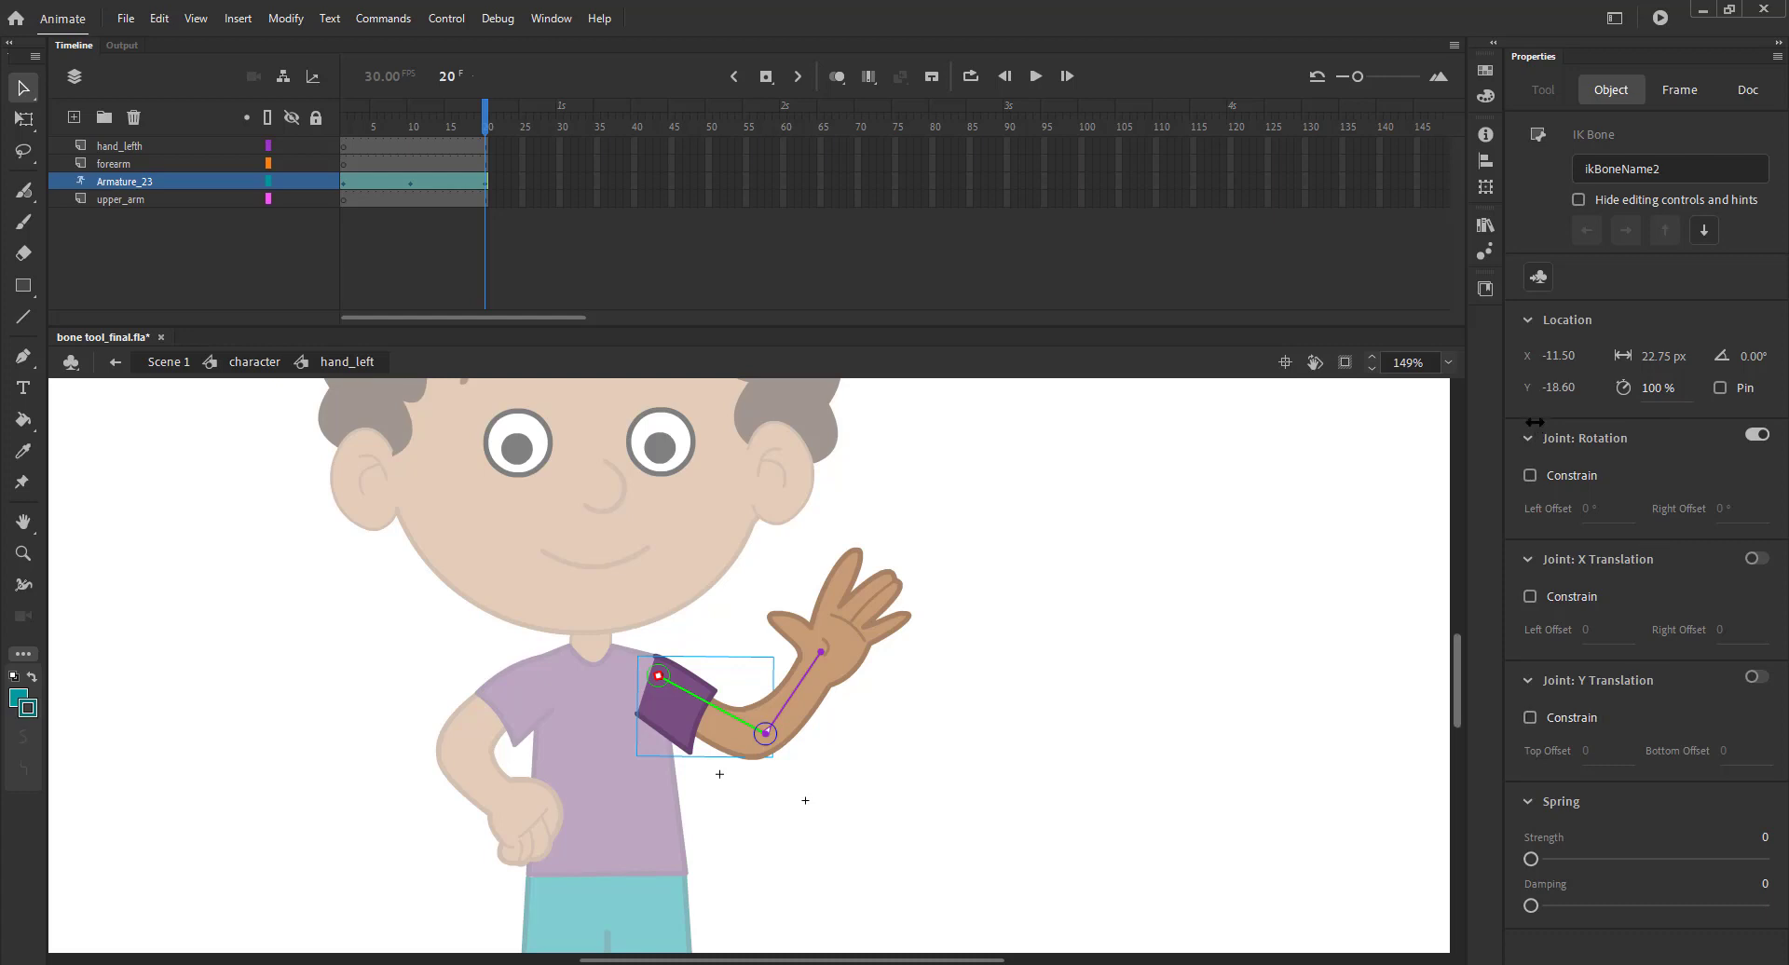
mouse_move(1578, 833)
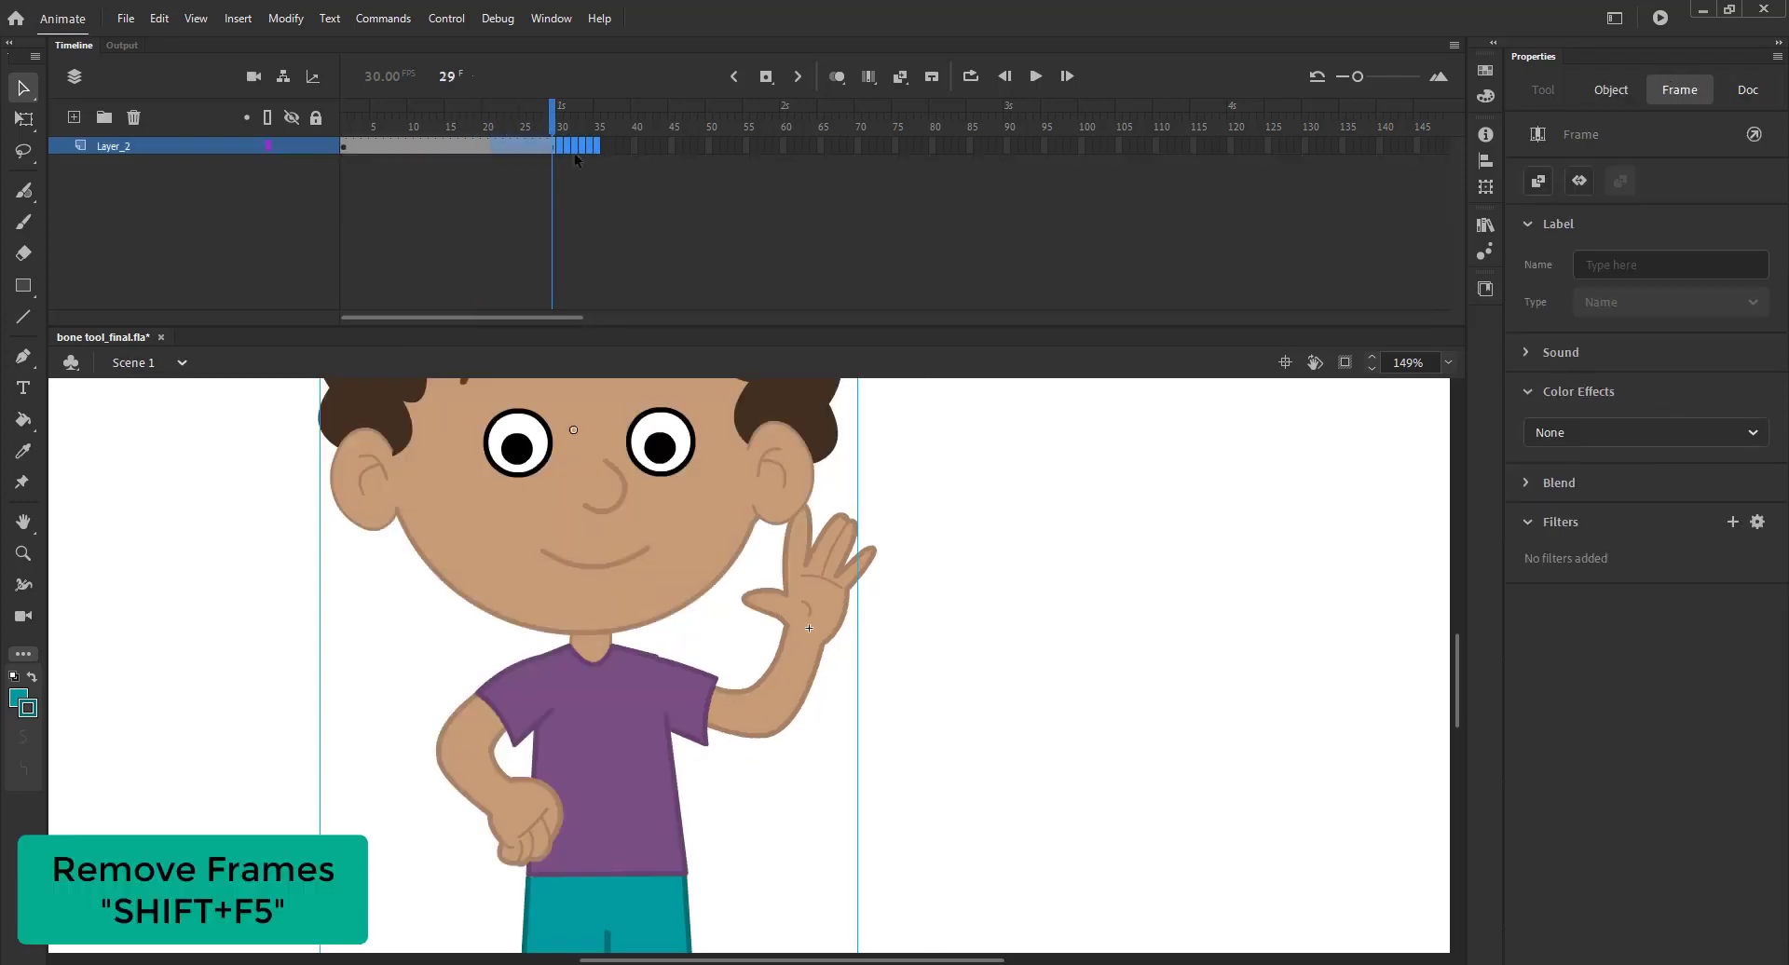
- Delete Scene 1's Layer_2 frames beyond frame 20 with Shift+F5
key("shift+f5")
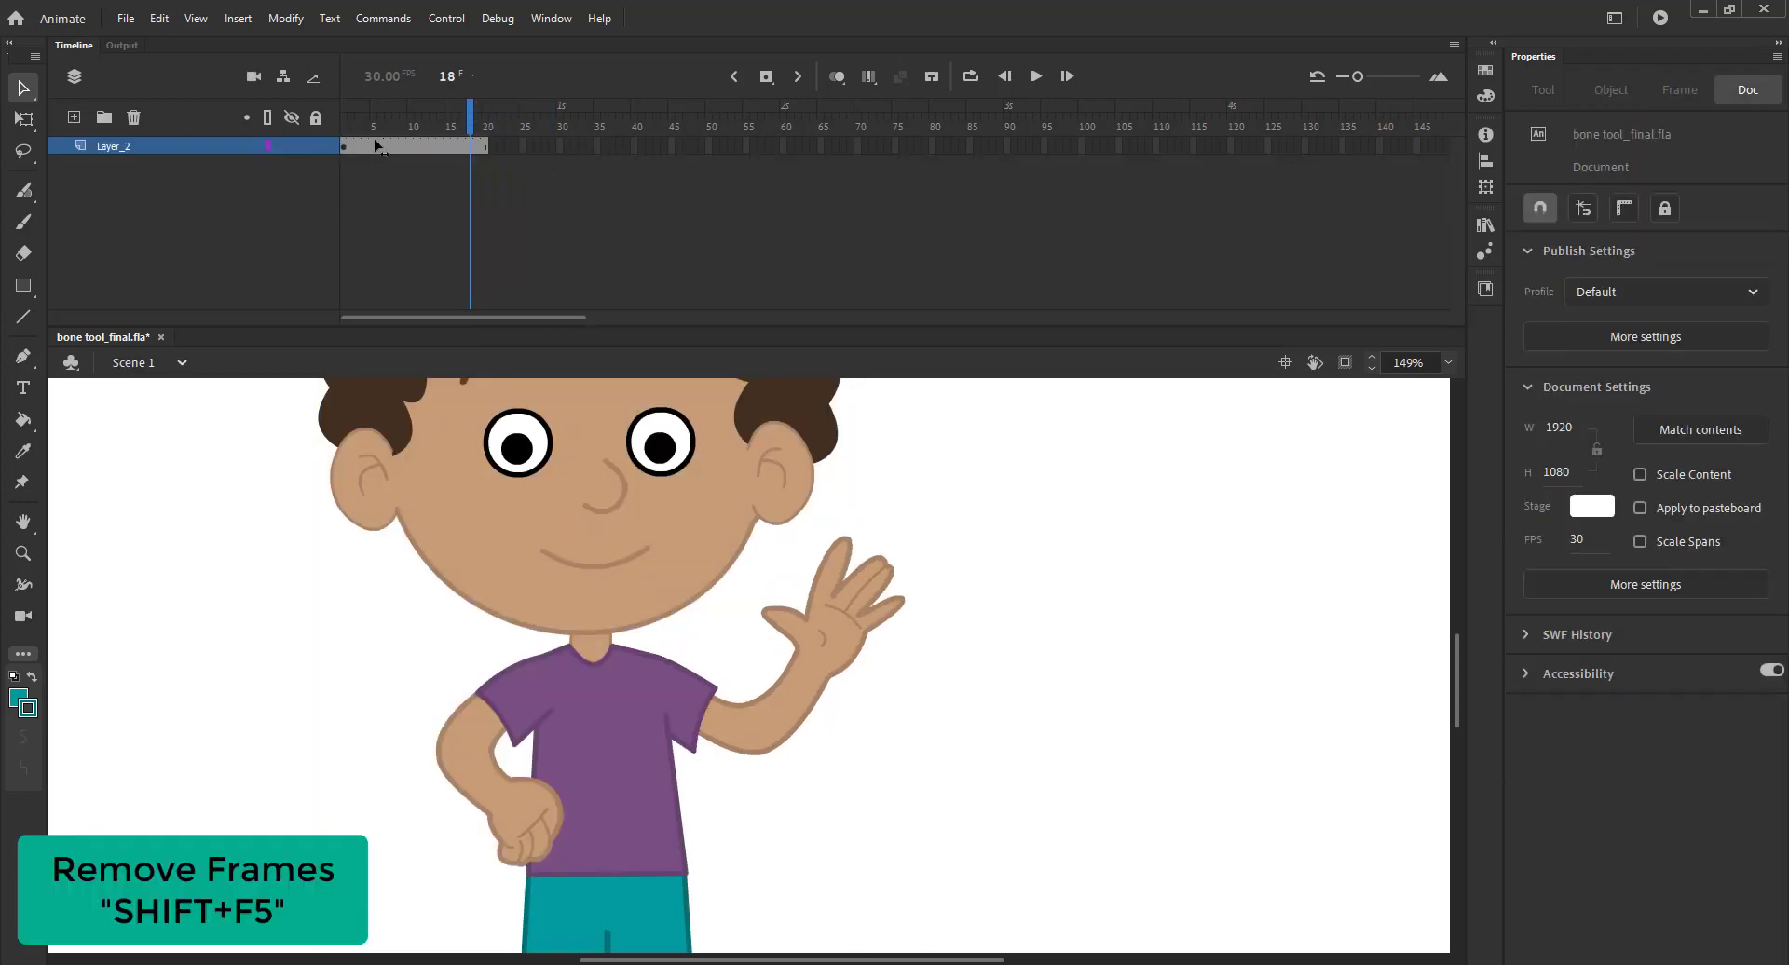